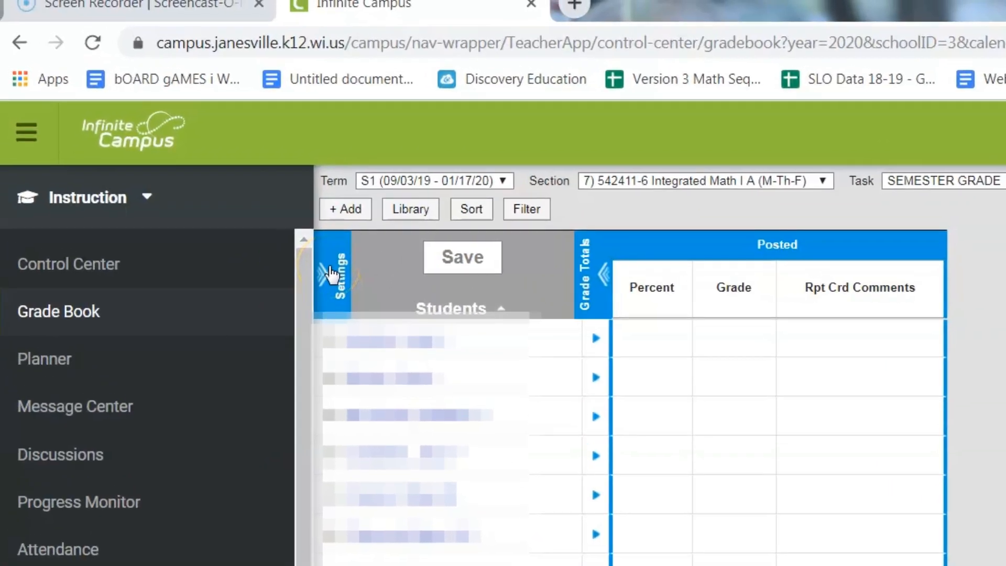
# Expand the Grade Book settings and open the Categories list under Grade Book Setup.
pyautogui.click(332, 269)
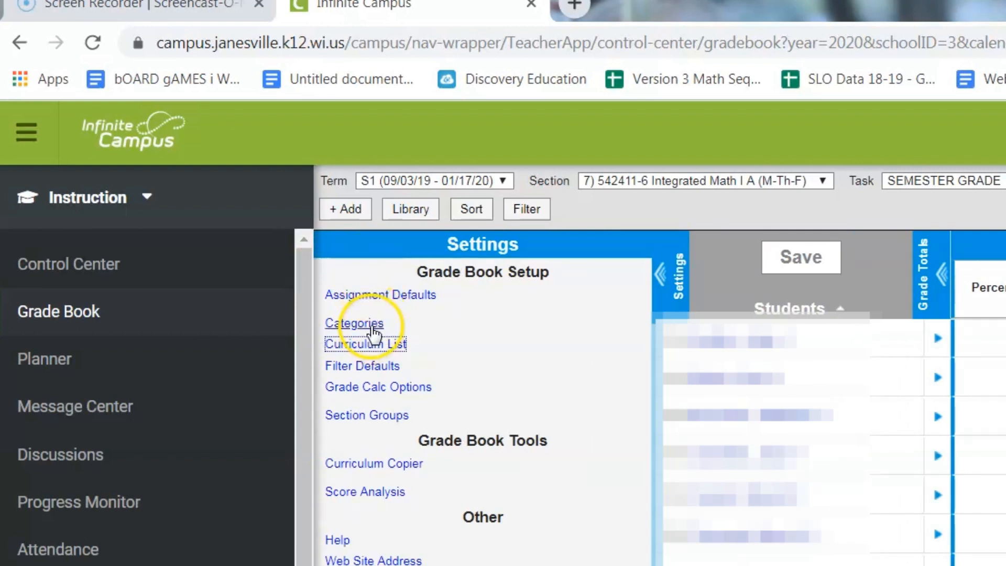
pyautogui.click(354, 322)
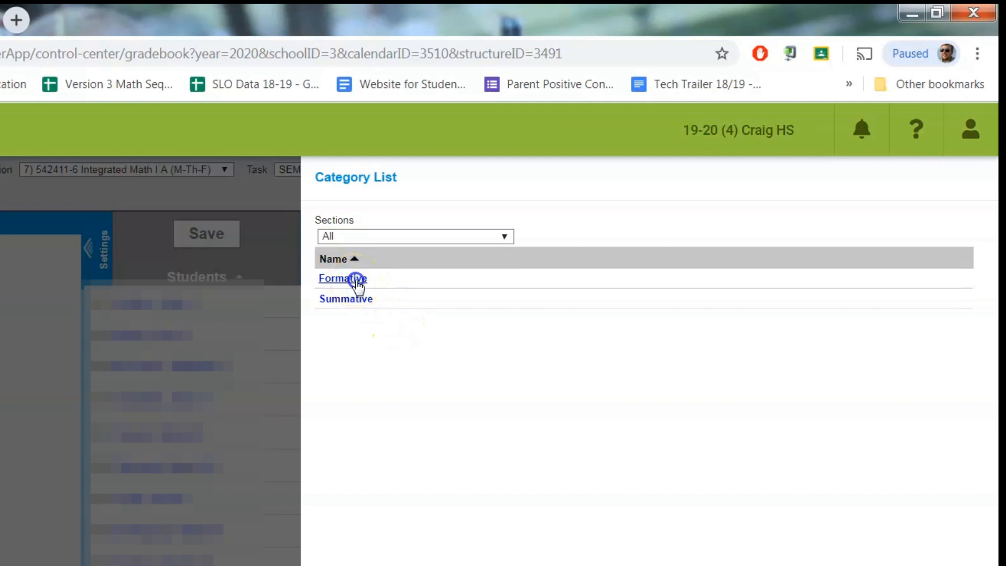
# Save the Formative category checked for all sections at weight 20.000.
pyautogui.click(342, 278)
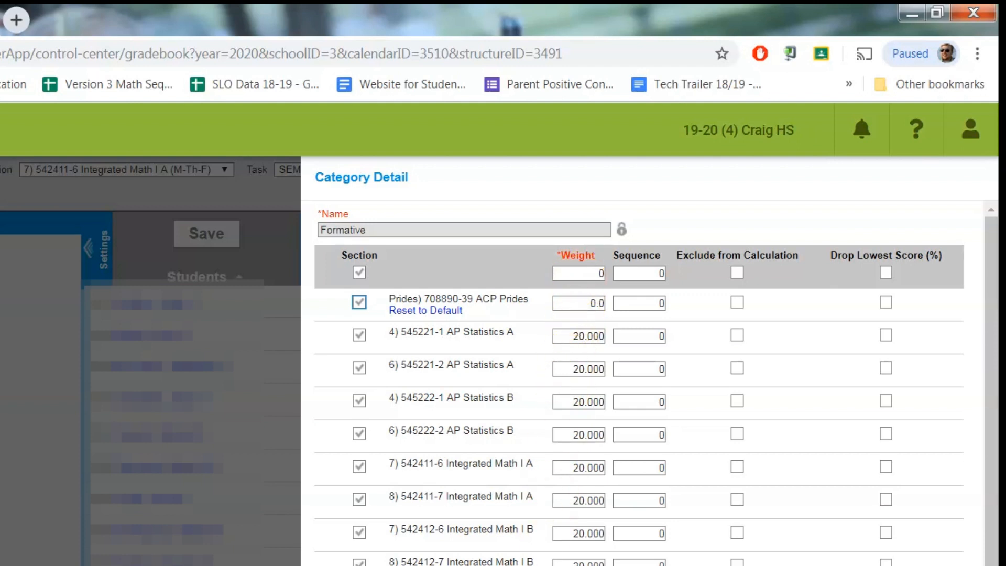
pyautogui.click(206, 233)
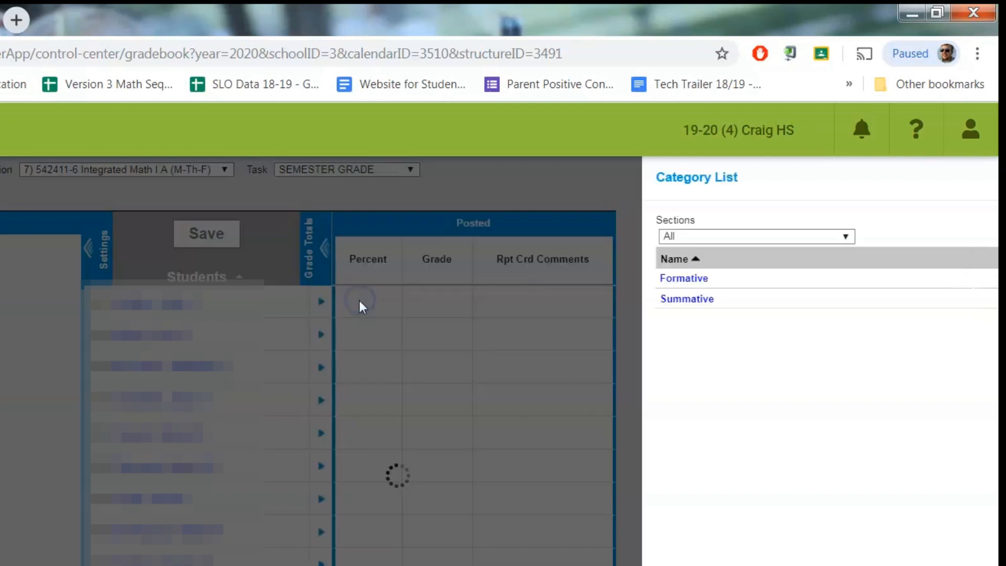
pyautogui.click(686, 299)
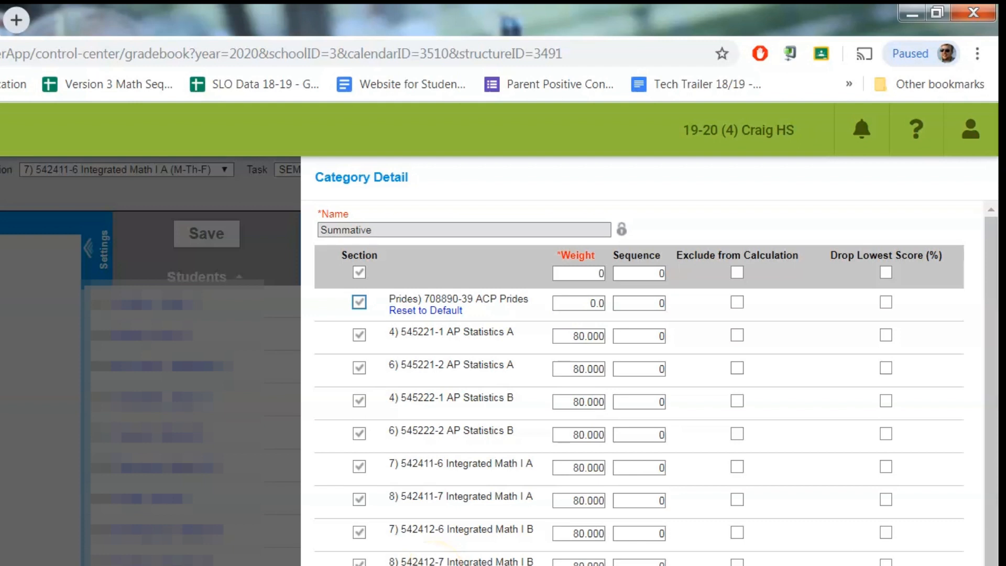
pyautogui.moveTo(443, 549)
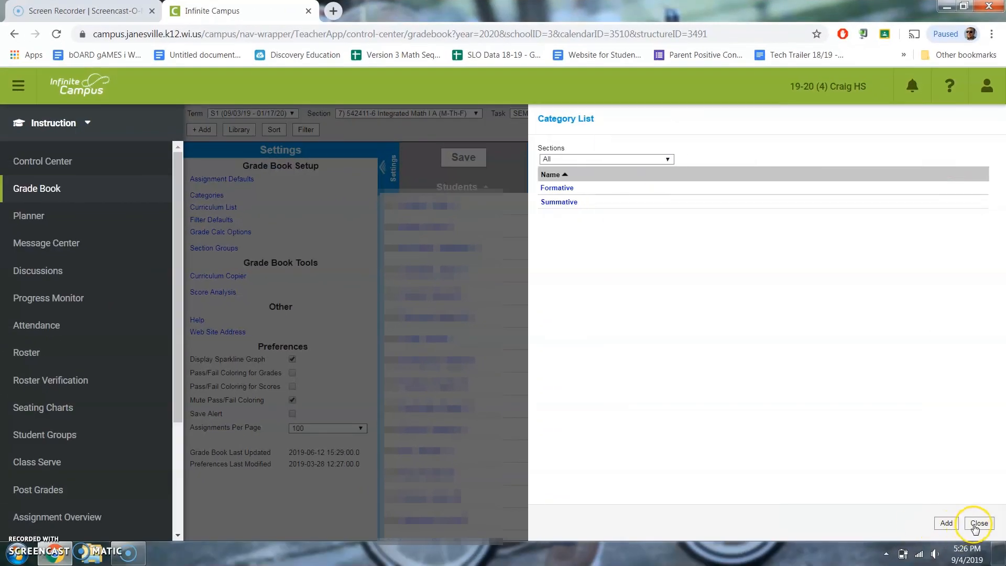
# Close the Category List after confirming Summative at 80.000 for all sections.
pyautogui.click(978, 523)
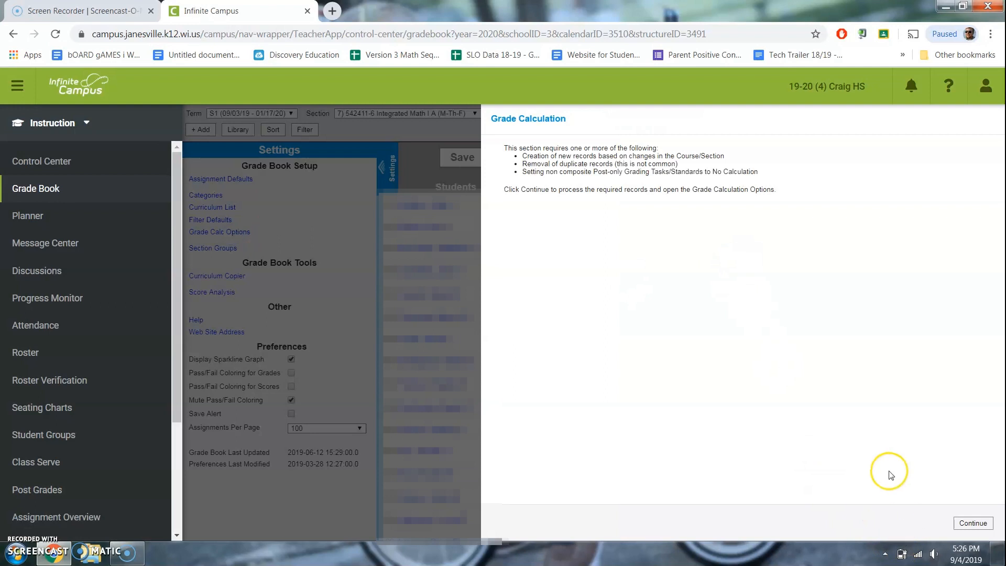
# Continue past the Grade Calculation notice and scroll down to the SEMESTER GRADE row.
pyautogui.click(972, 523)
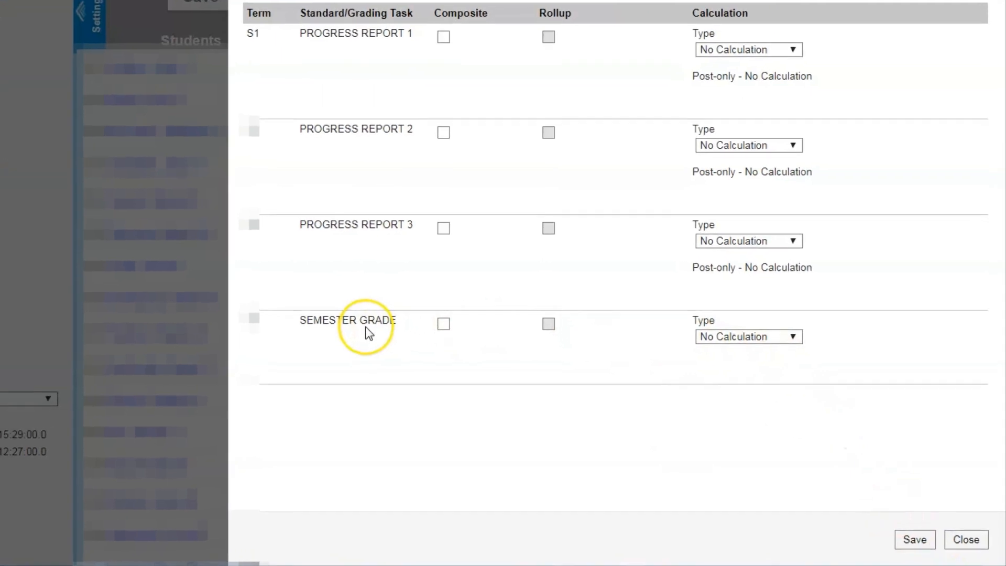
pyautogui.scroll(-3)
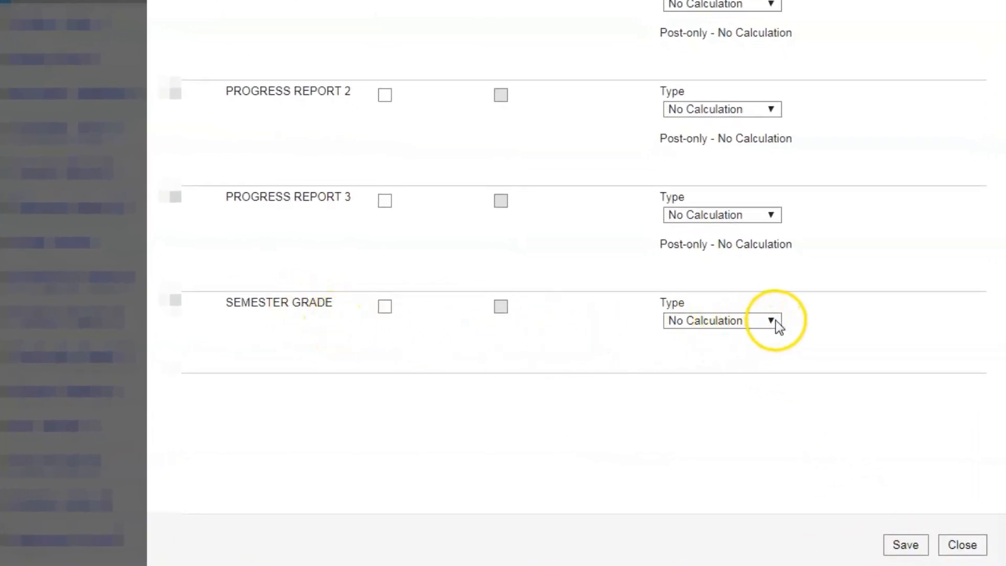
# Set SEMESTER GRADE to In Progress Grade with the High School scale, weighting unchecked.
pyautogui.click(721, 320)
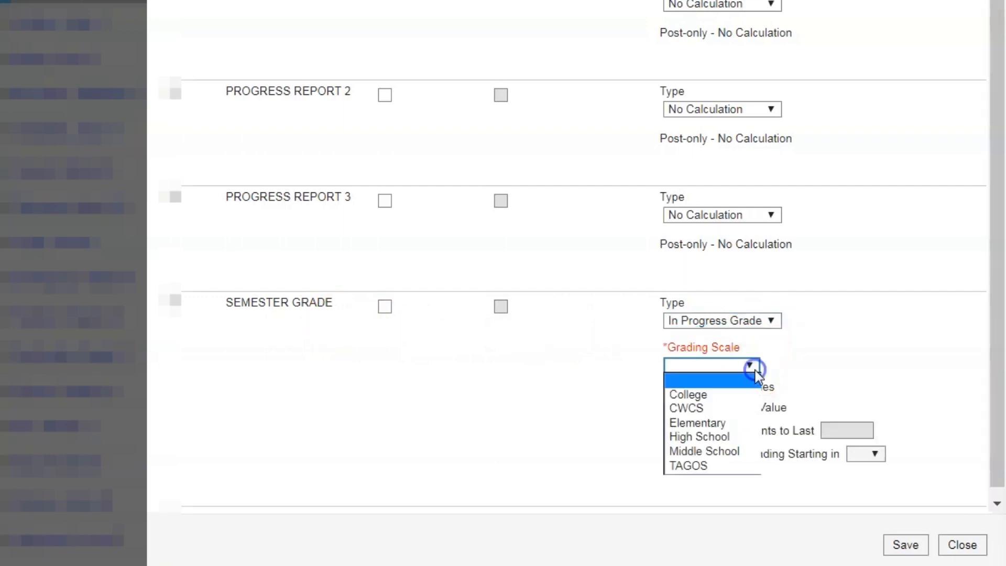
pyautogui.click(699, 437)
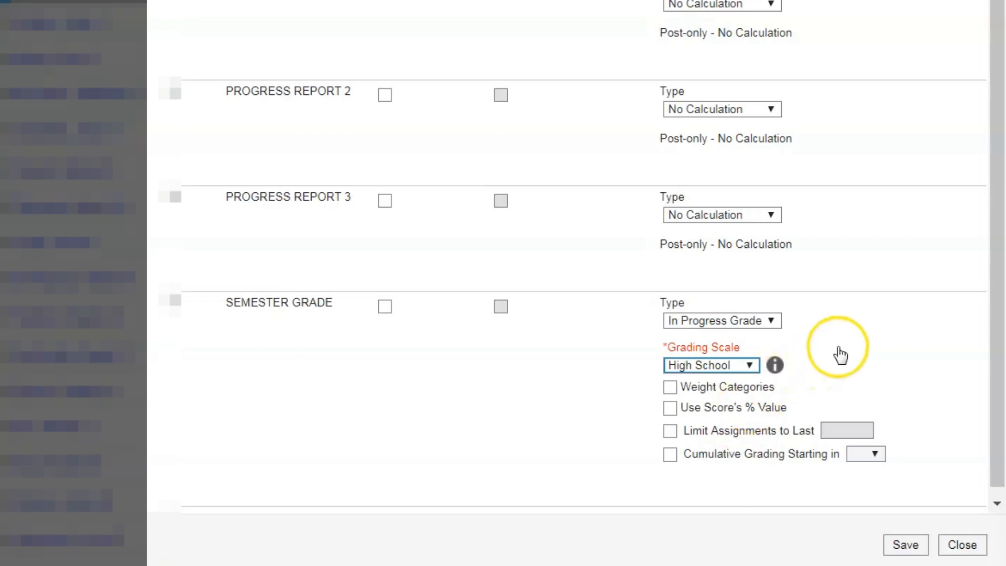
pyautogui.moveTo(840, 355)
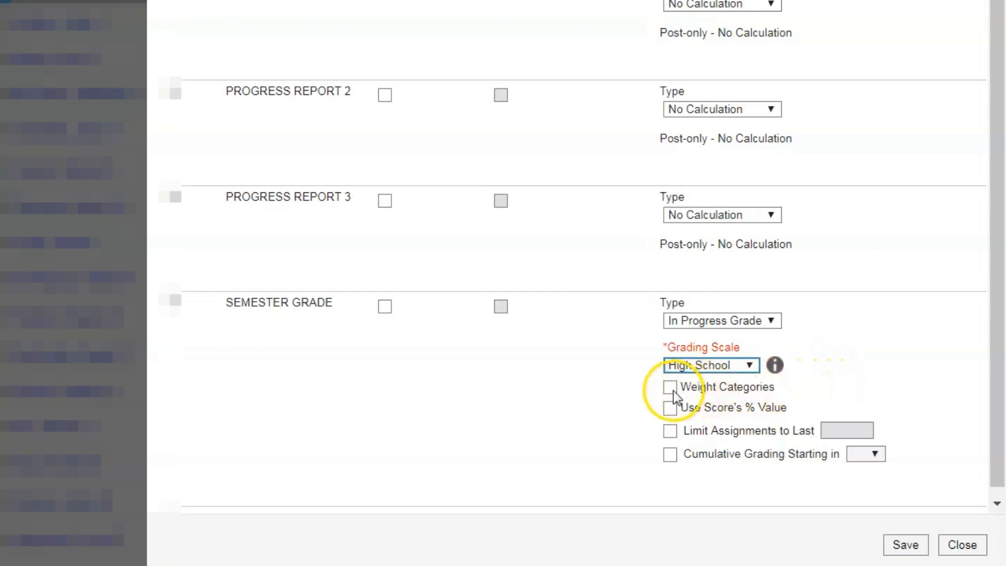
pyautogui.click(669, 386)
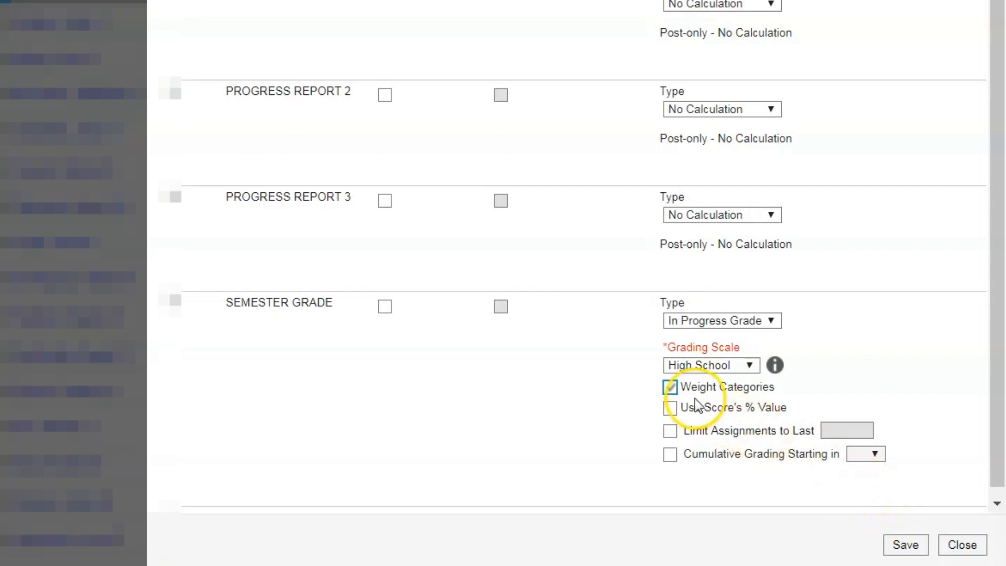
pyautogui.click(669, 386)
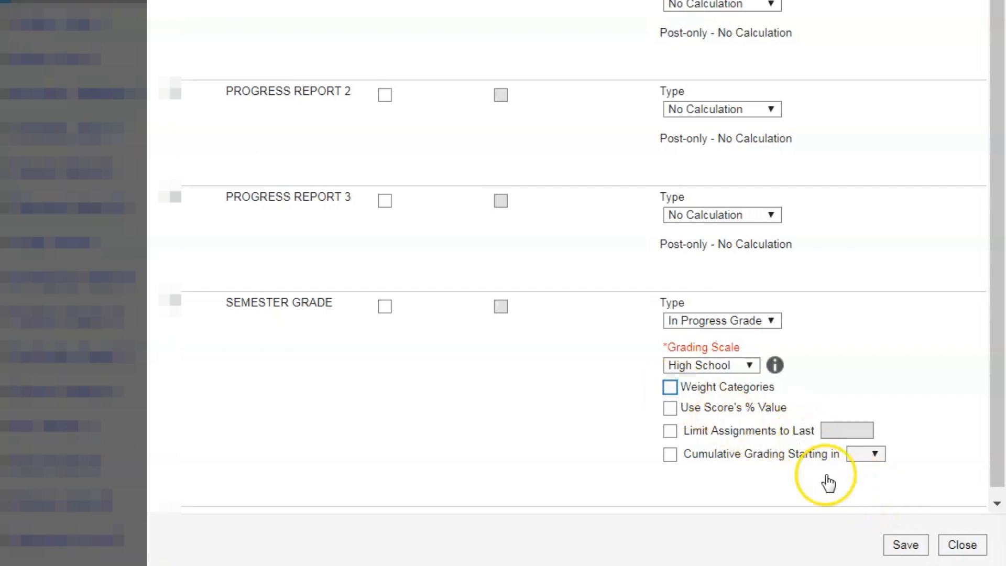
pyautogui.click(906, 545)
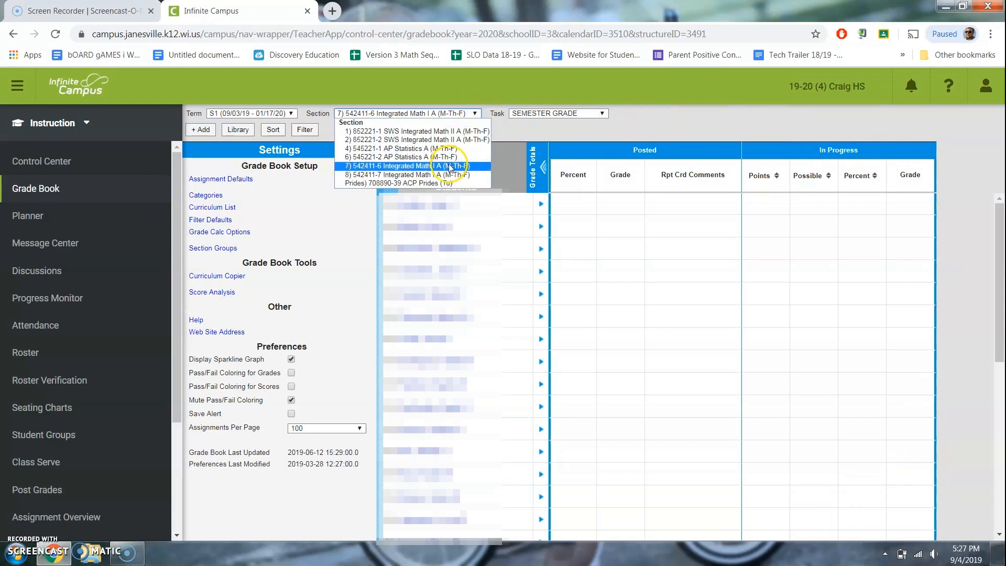
# Switch the gradebook to section 8) 542411-7 Integrated Math I A.
pyautogui.click(403, 174)
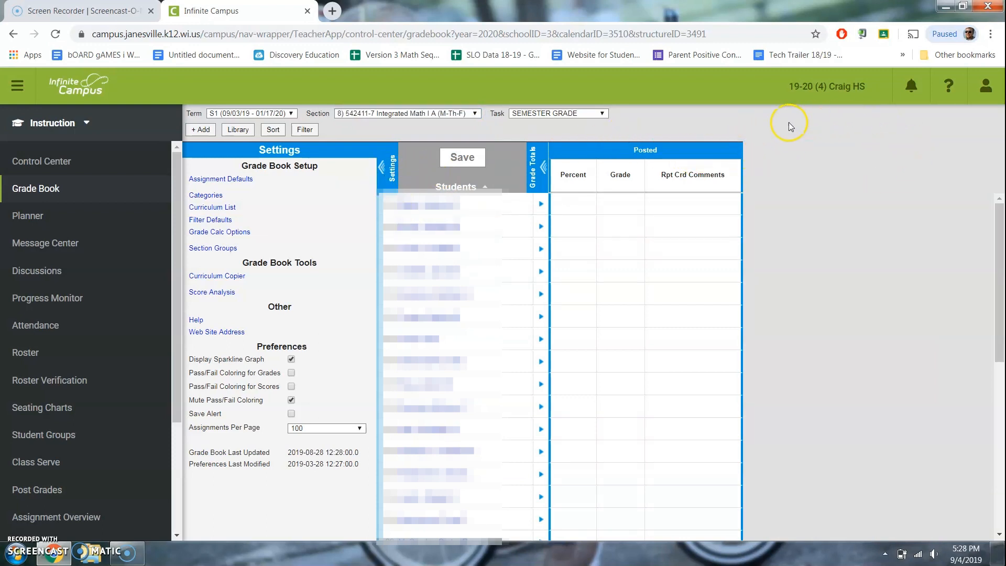
pyautogui.moveTo(812, 166)
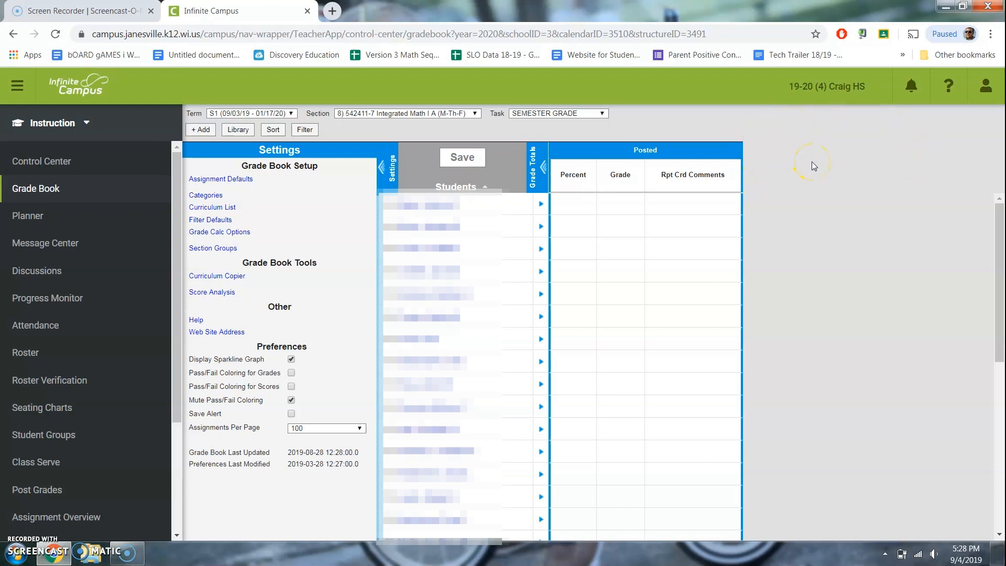